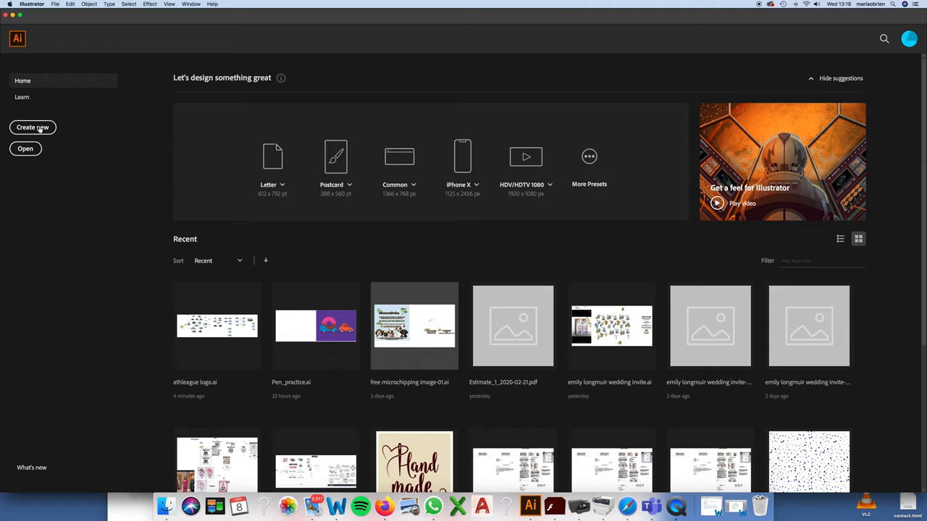
# Create a new blank square document from a preset and turn on rulers
pyautogui.click(32, 127)
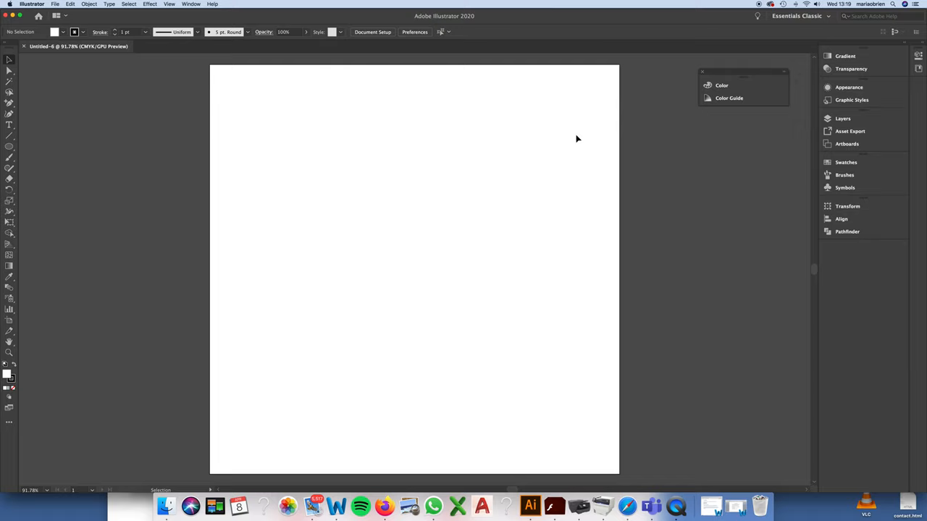
pyautogui.press('cmd+r')
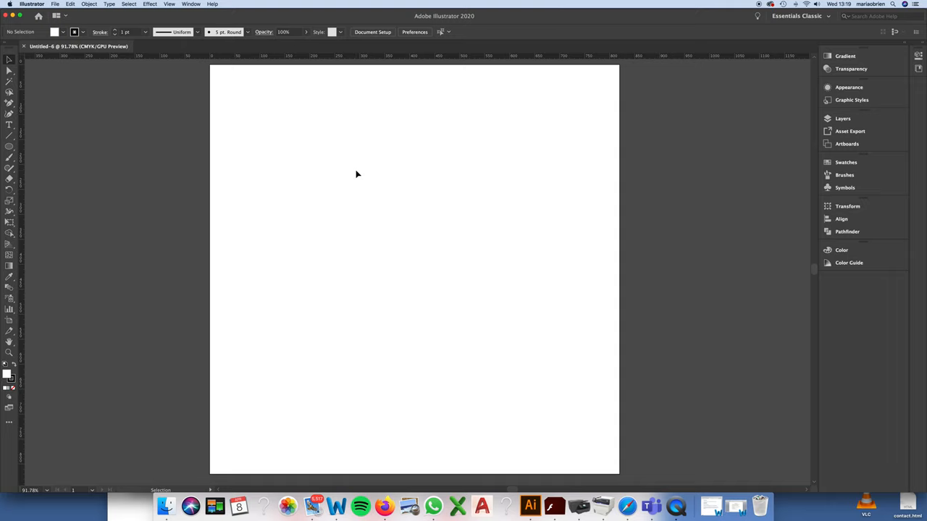
# Place the free microchipping poster image on the canvas beside the artboard
pyautogui.click(55, 4)
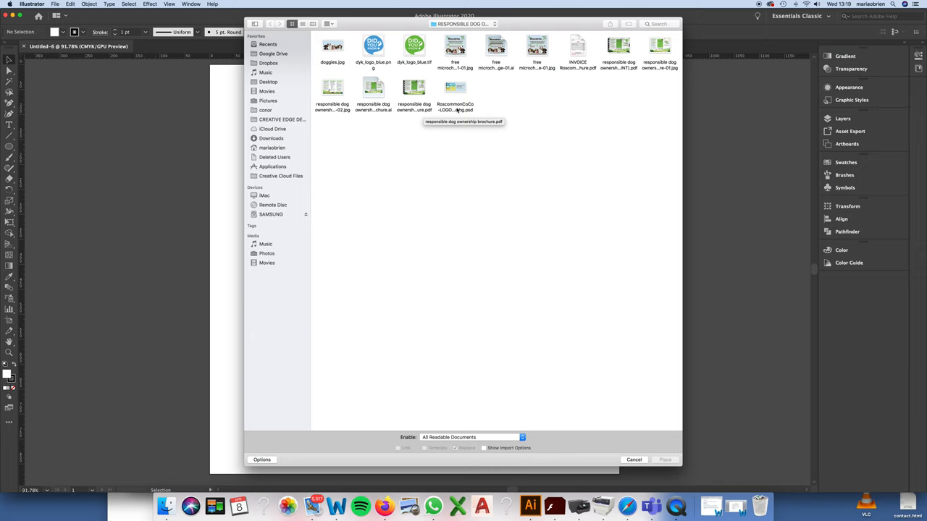
pyautogui.click(664, 459)
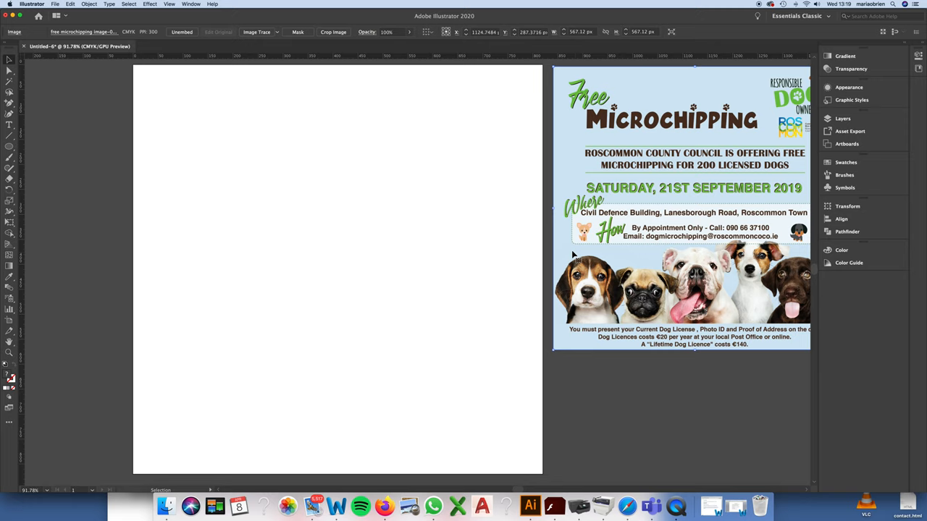
pyautogui.click(55, 4)
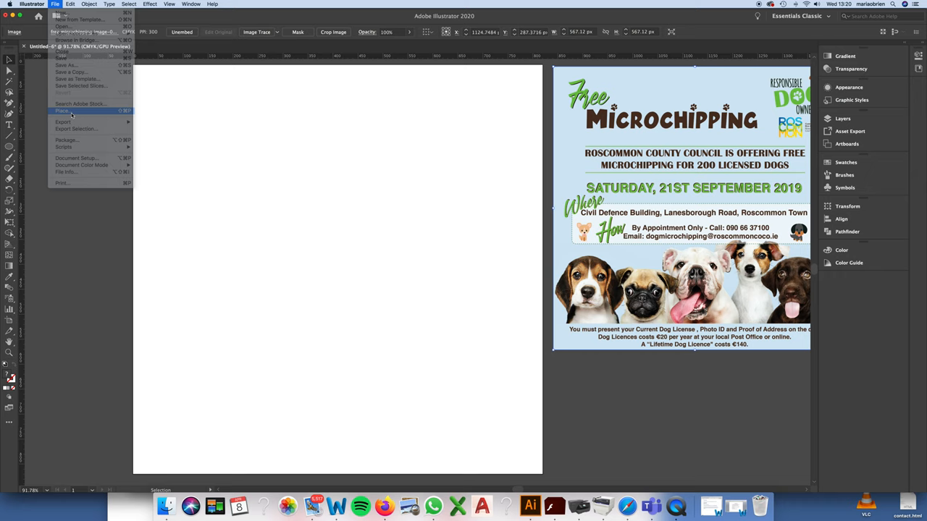
# Place doggies.jpg and Shift-scale it down to the artboard's width
pyautogui.click(63, 111)
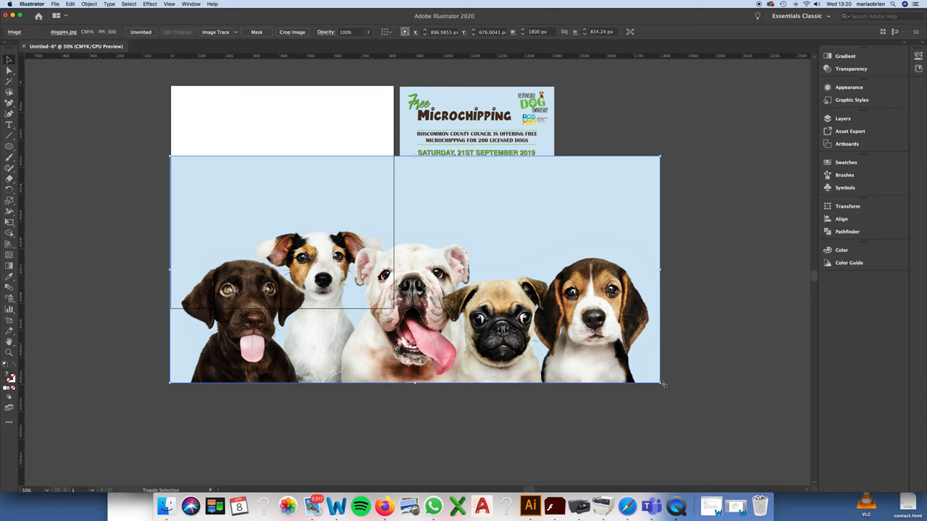
pyautogui.moveTo(659, 384); pyautogui.dragTo(394, 265)
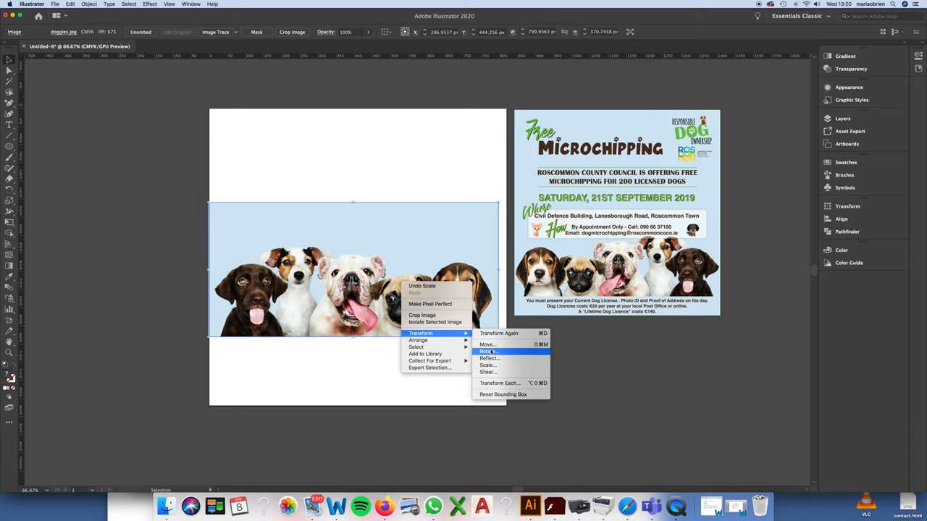
# Reflect the dogs photo across the vertical axis so the beagle comes first
pyautogui.click(489, 358)
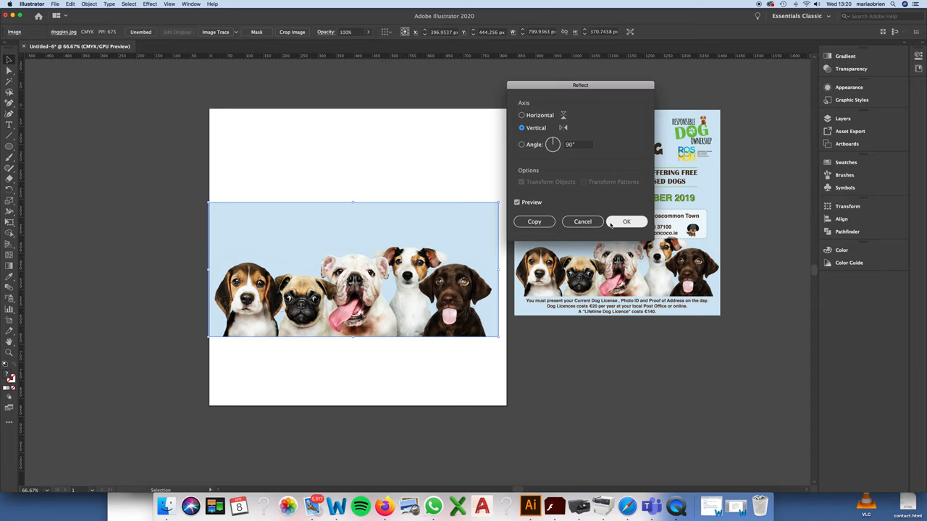
pyautogui.click(521, 116)
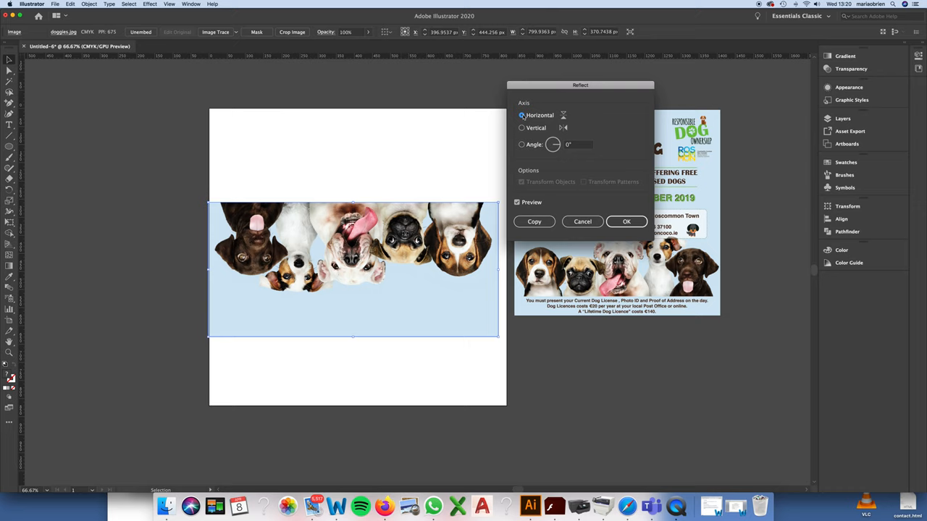
pyautogui.click(521, 127)
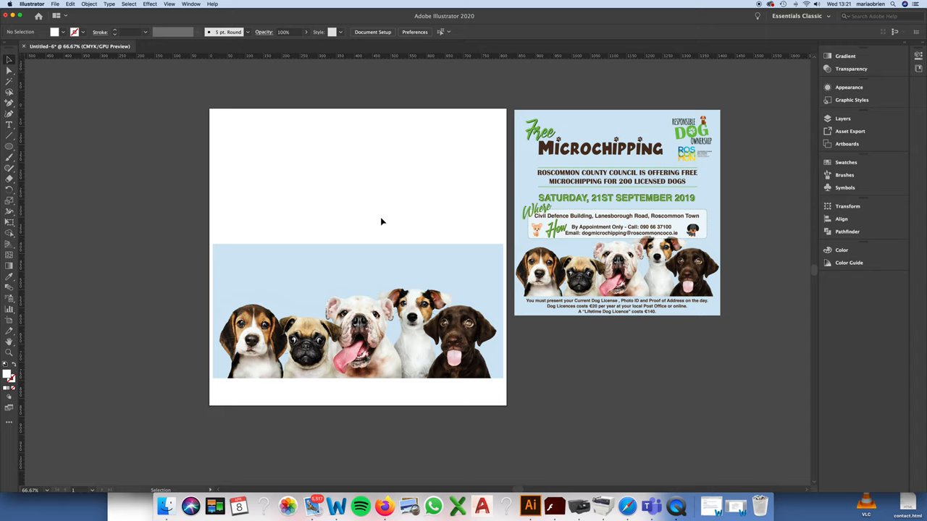
# Draw an 820×820 px rectangle covering the whole artboard
pyautogui.moveTo(274, 113); pyautogui.dragTo(341, 301)
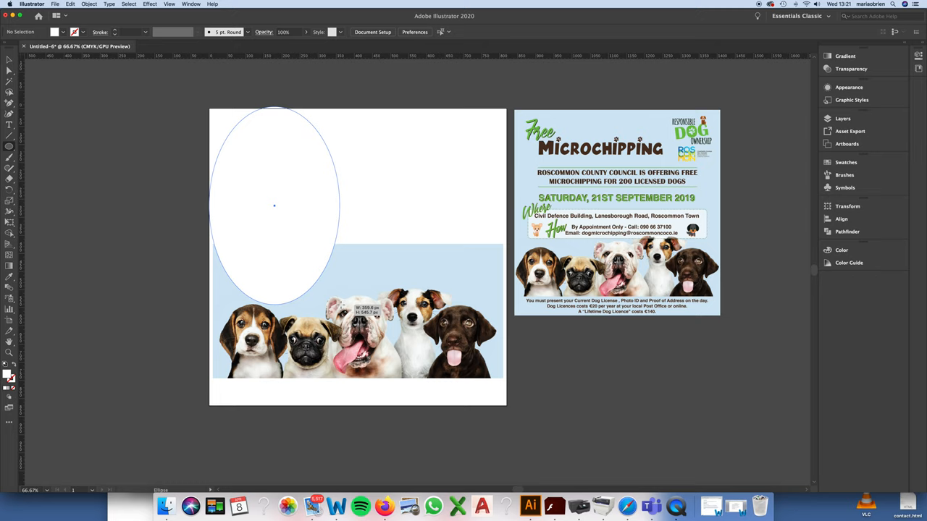
pyautogui.click(10, 146)
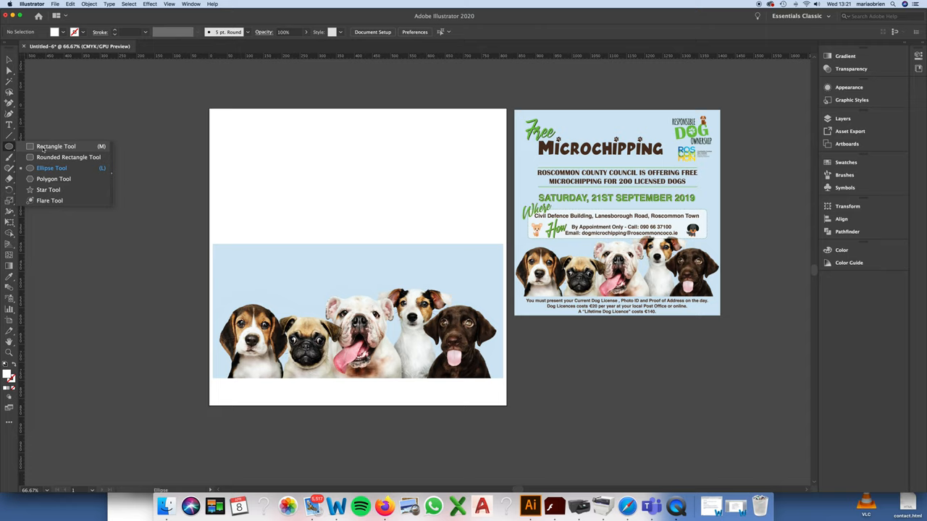
pyautogui.moveTo(210, 110); pyautogui.dragTo(506, 405)
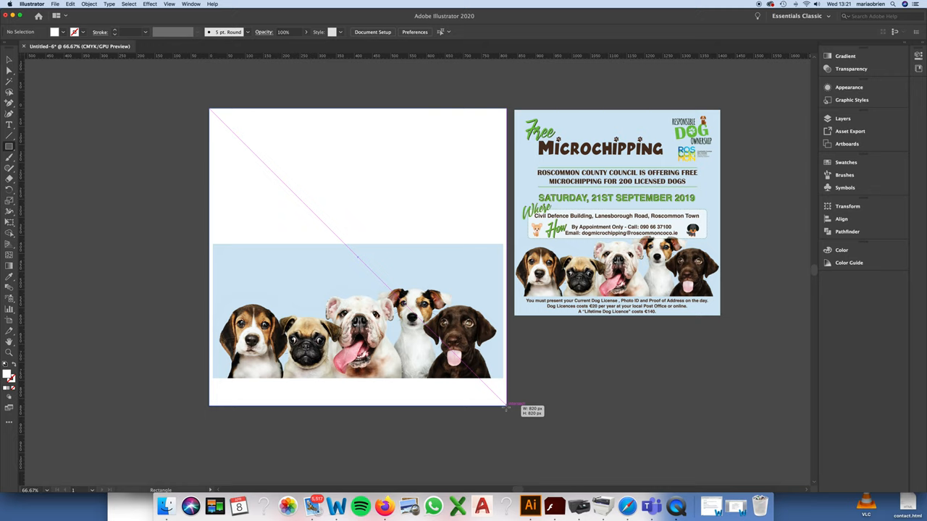
pyautogui.moveTo(210, 108); pyautogui.dragTo(507, 405)
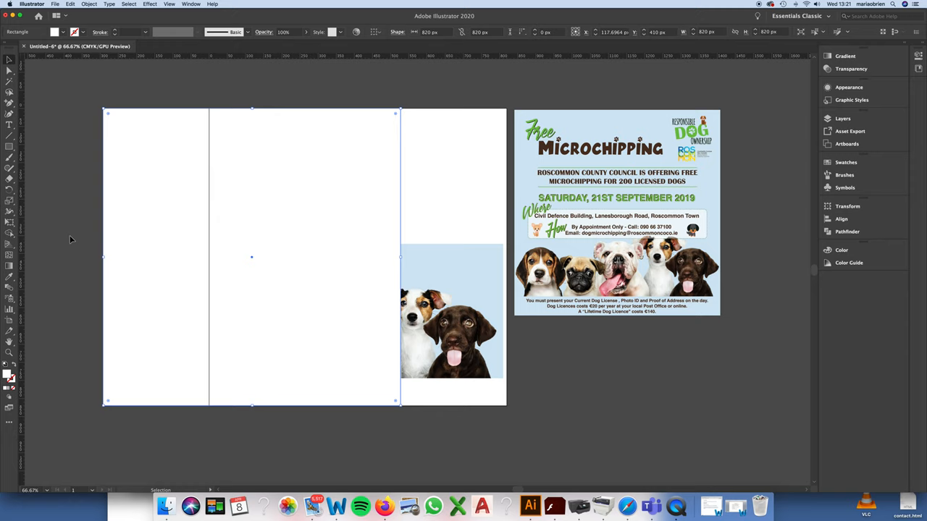
pyautogui.moveTo(290, 101)
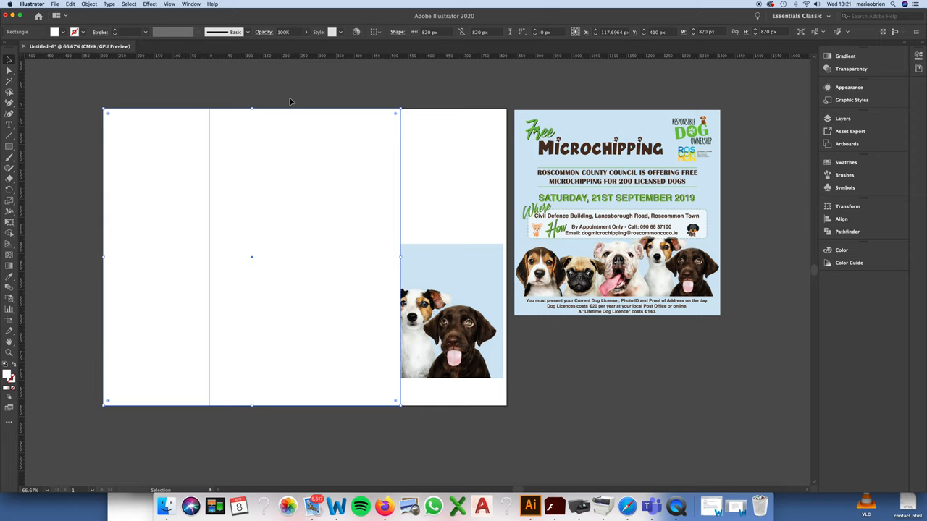
pyautogui.moveTo(10, 278)
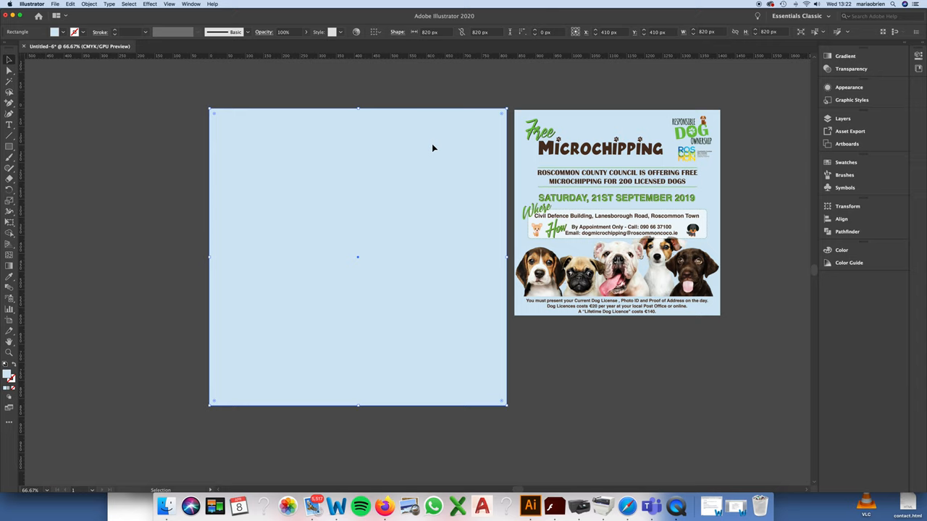
# Send the blue square to the back behind the dogs photo, then deselect
pyautogui.click(89, 4)
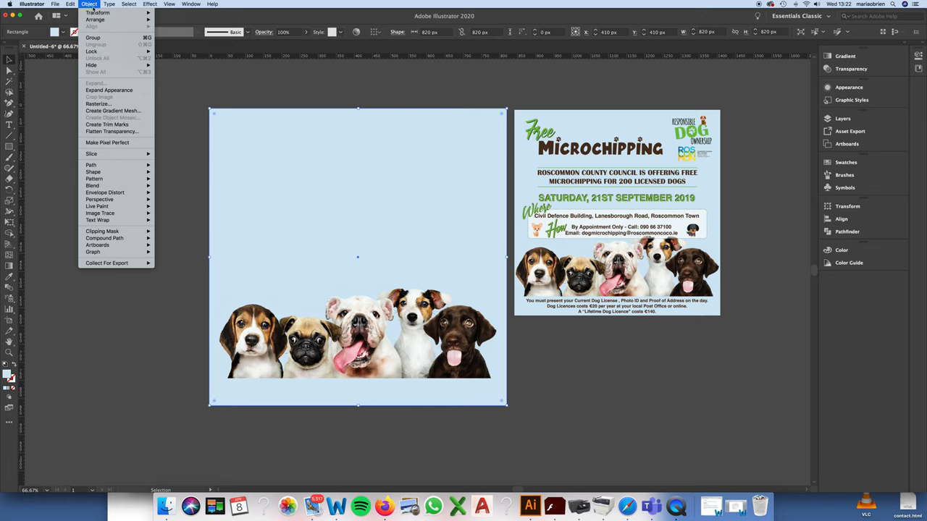
pyautogui.click(431, 98)
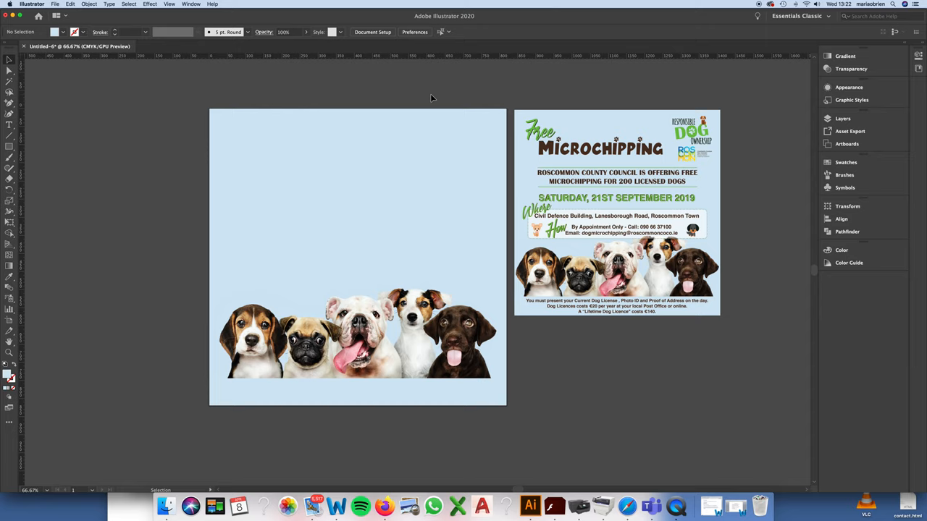
pyautogui.click(55, 4)
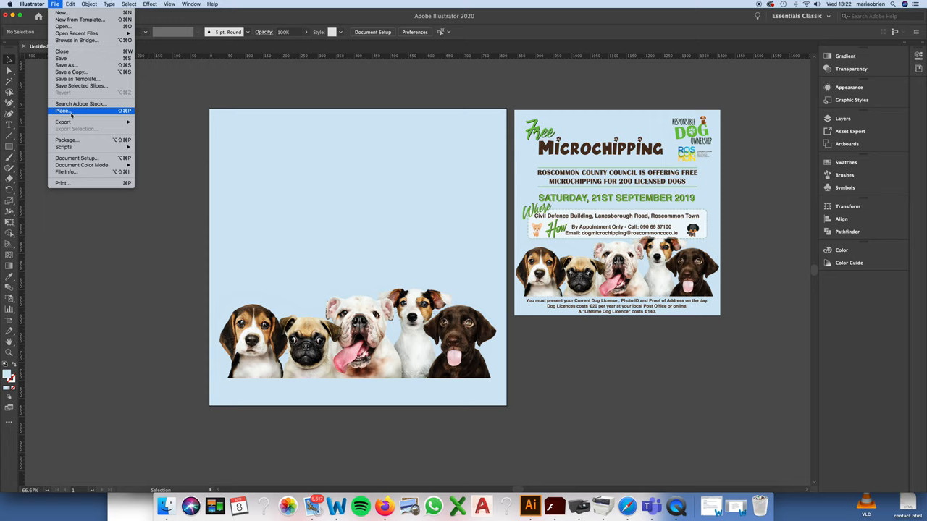
# Place the Responsible Dog Ownership and Roscommon logos from the microchipping task folder
pyautogui.click(63, 110)
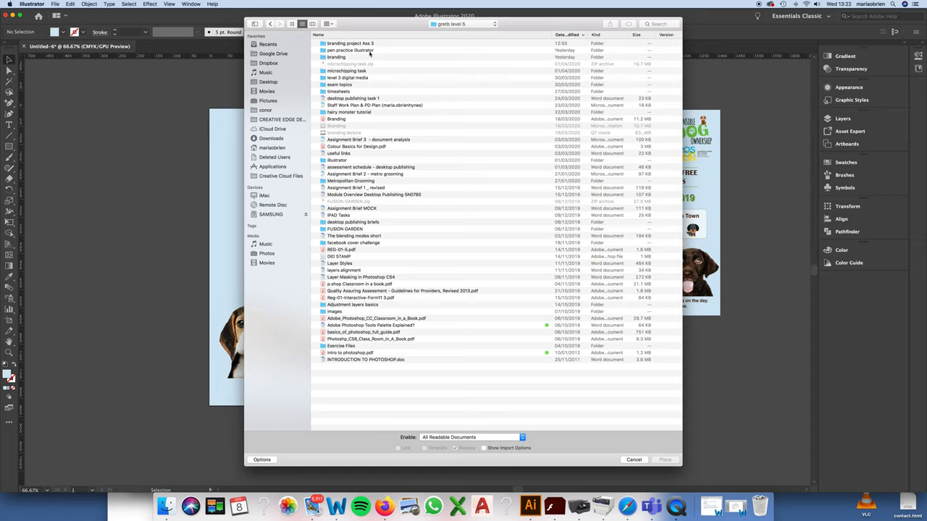
pyautogui.doubleClick(351, 64)
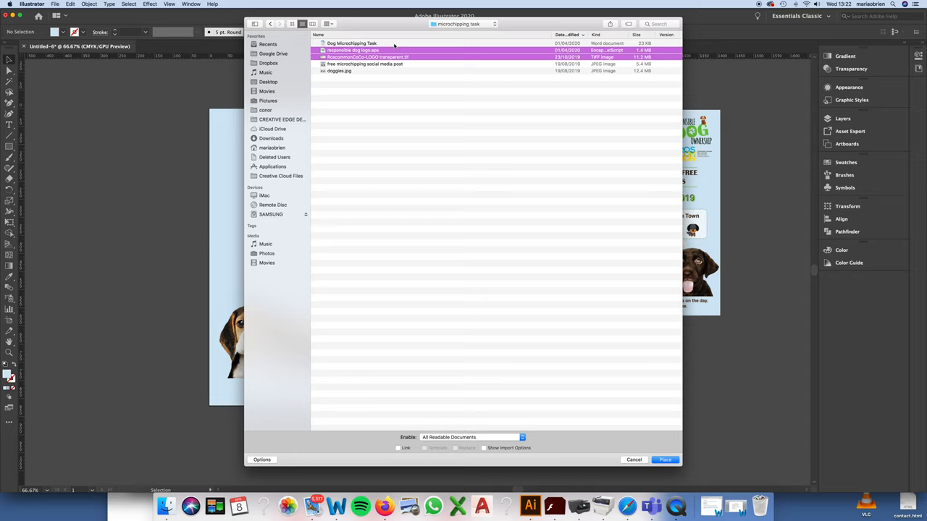
pyautogui.click(664, 460)
pyautogui.write('MICROCHIPPING')
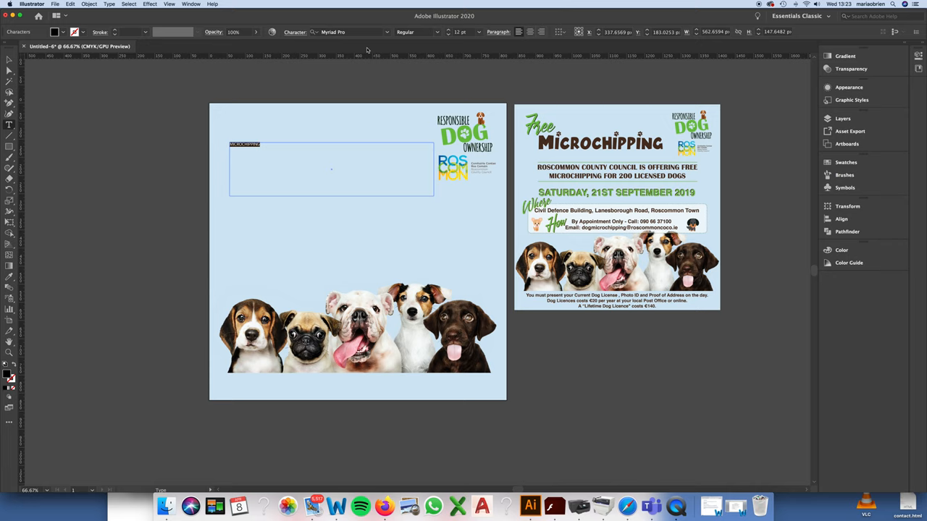
# Set the MICROCHIPPING headline to the GROBOLD font at 60 pt
pyautogui.click(482, 32)
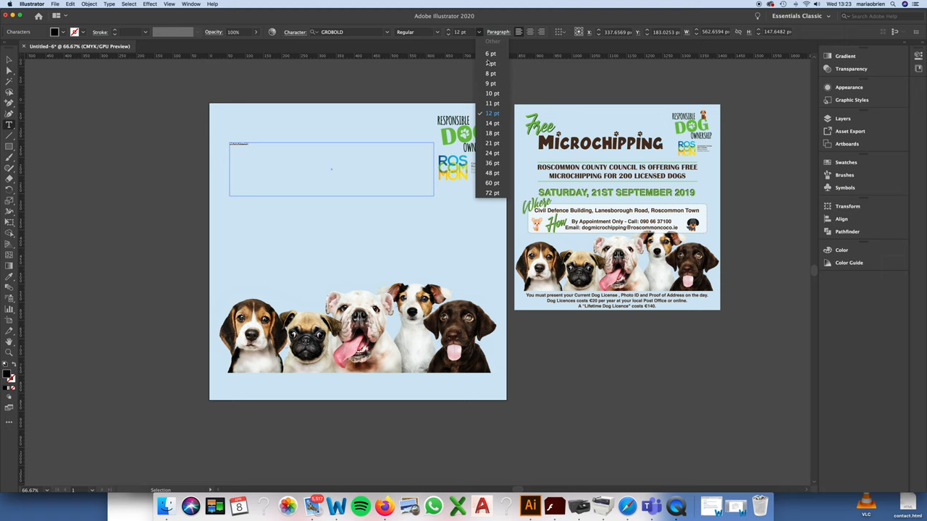
pyautogui.click(491, 182)
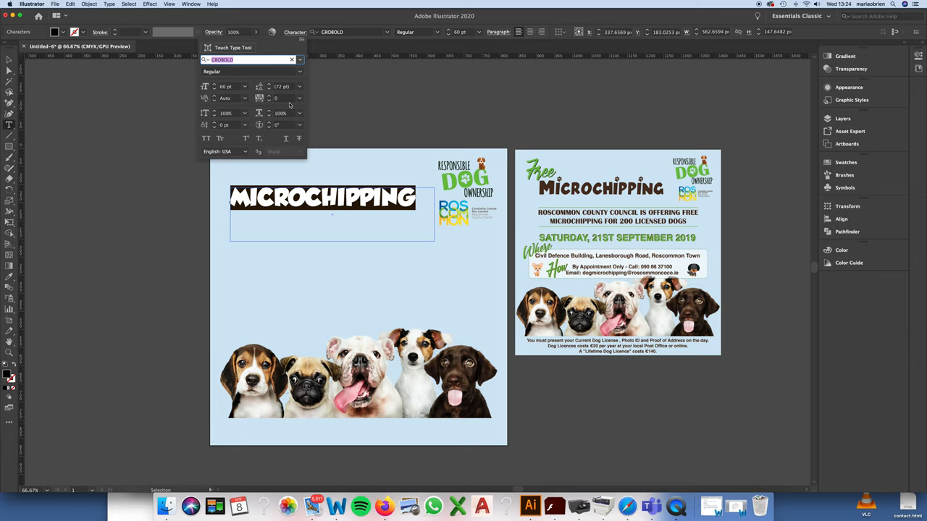
# Enter a larger tracking value for the MICROCHIPPING headline in the Character panel
pyautogui.click(283, 98)
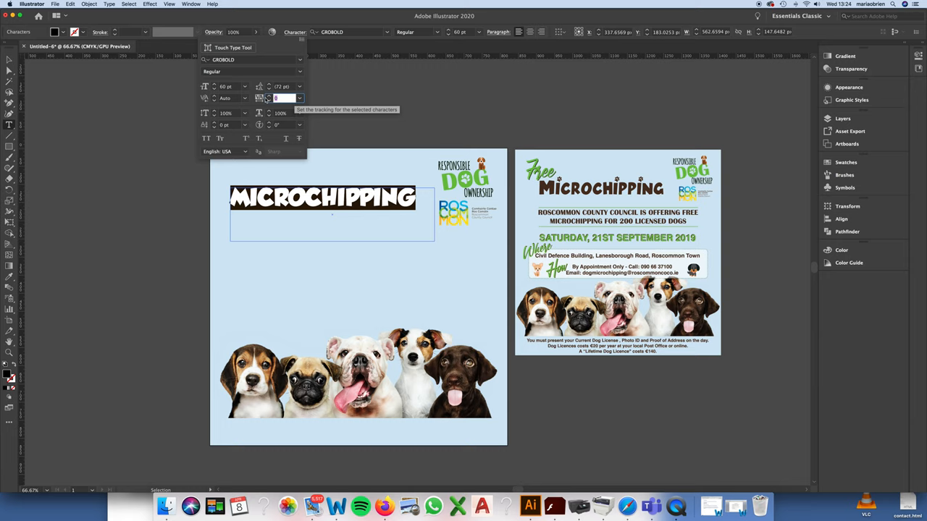
pyautogui.click(300, 98)
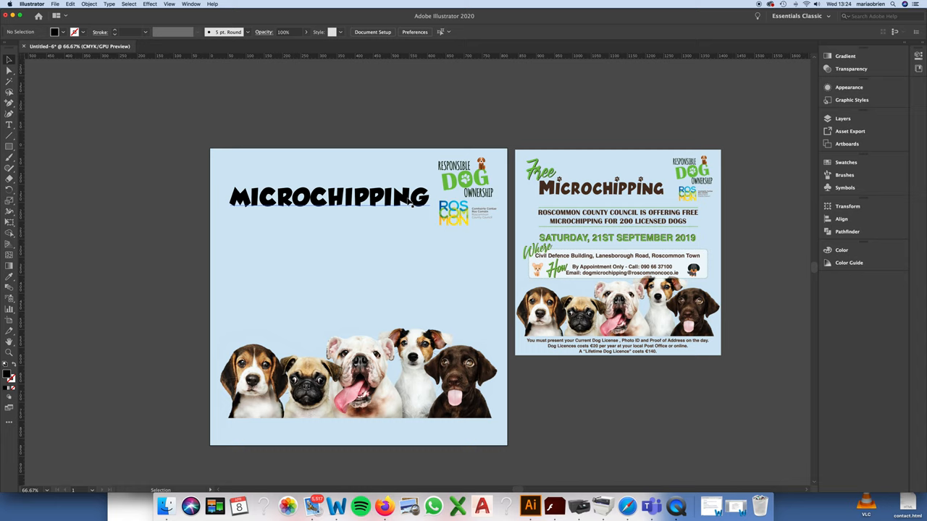
# Fill the MICROCHIPPING headline dark brown and lock the background and dog photo
pyautogui.click(328, 205)
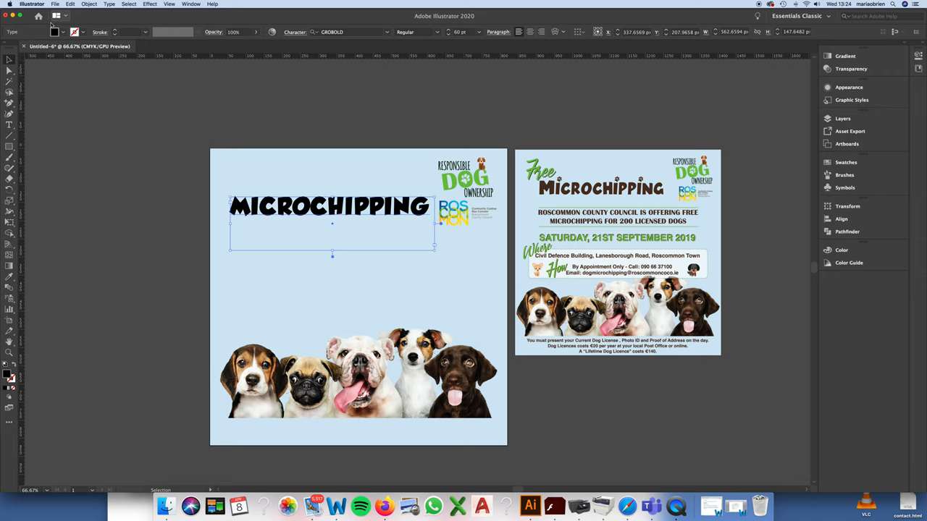
pyautogui.click(54, 32)
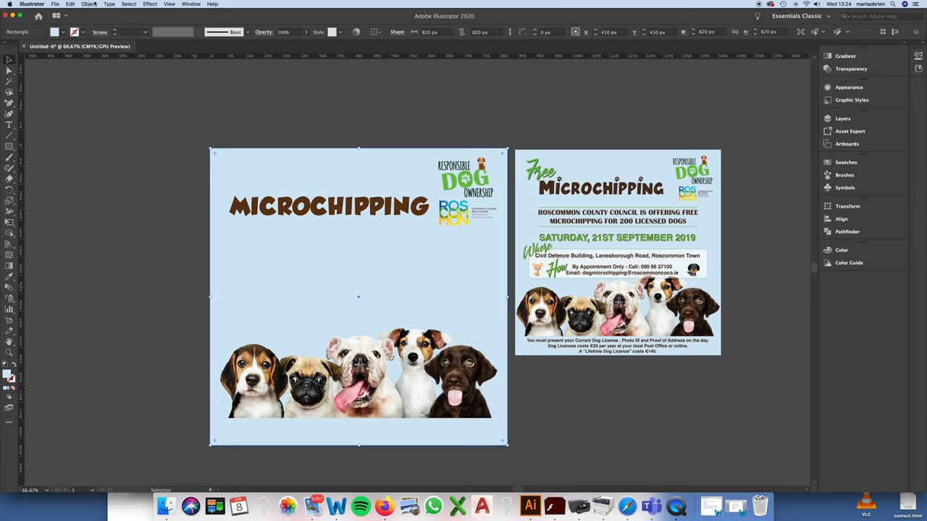
pyautogui.click(89, 4)
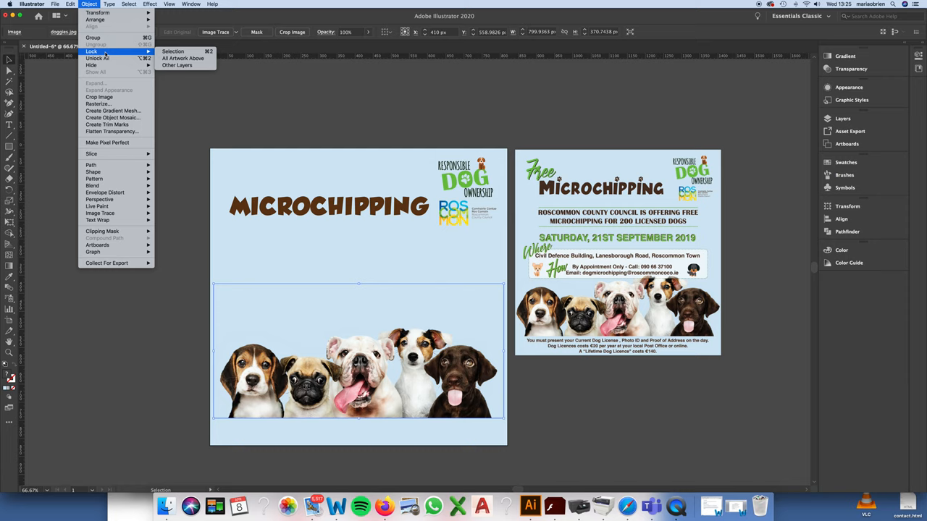
pyautogui.click(330, 206)
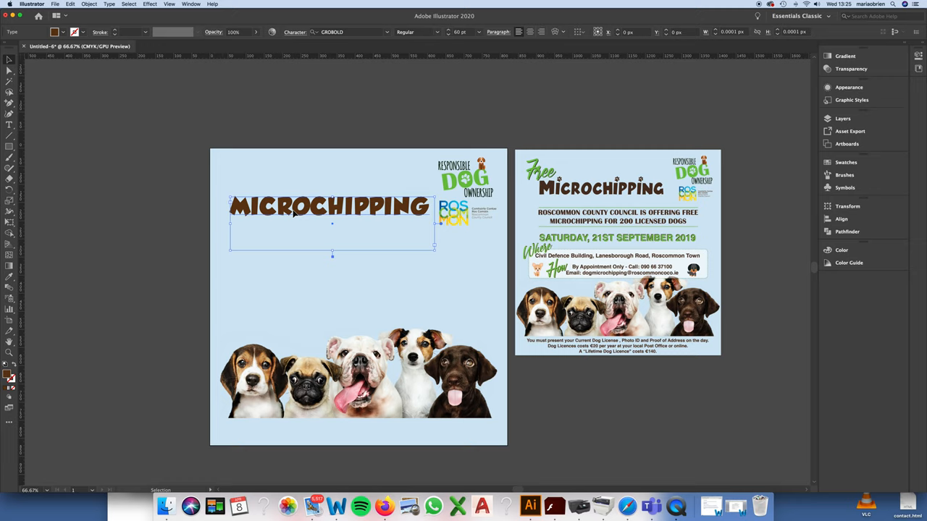
pyautogui.click(210, 133)
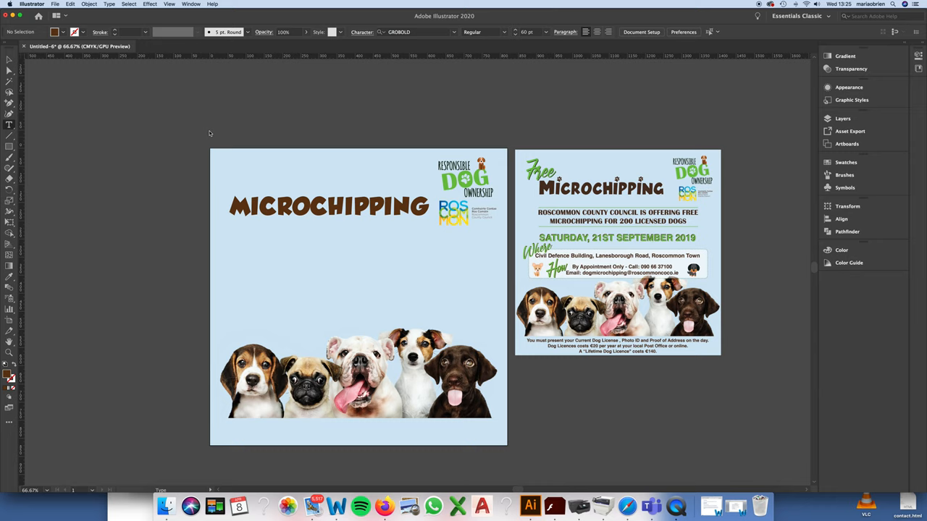
# Add the word 'Free' in Aurelly Signature, then search the fonts for another script
pyautogui.write('Free')
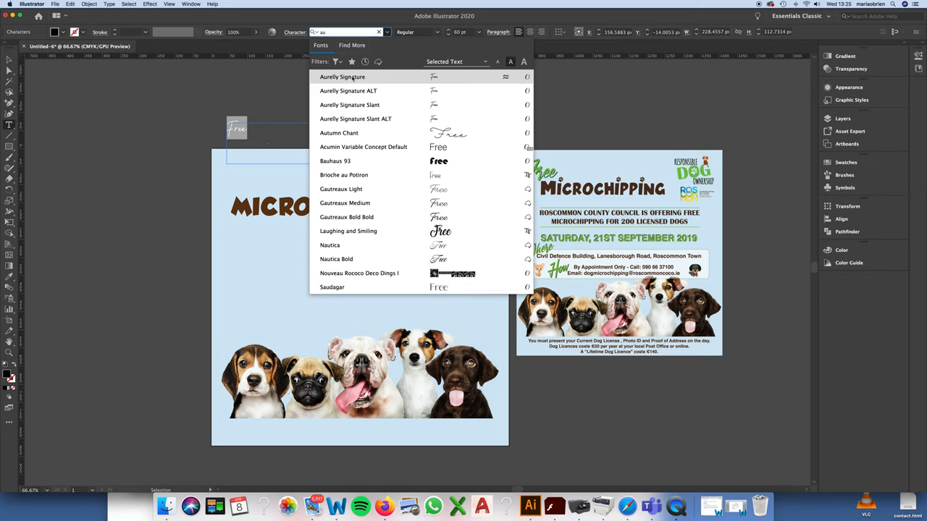
pyautogui.click(342, 77)
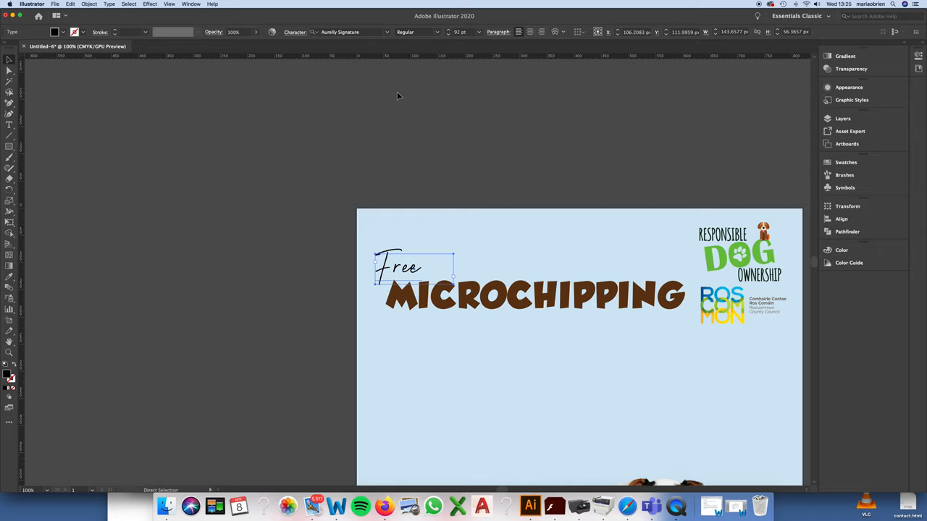
pyautogui.click(351, 32)
pyautogui.write('all')
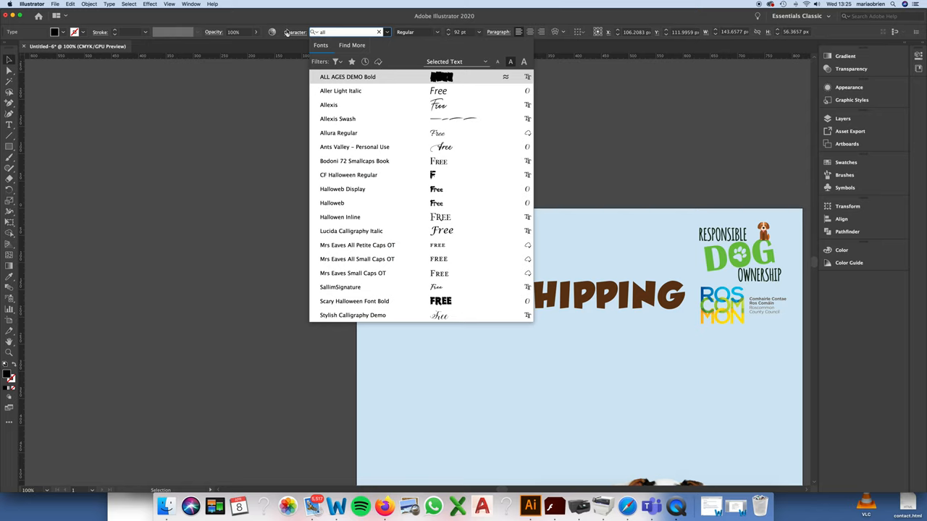
pyautogui.write('a Regular')
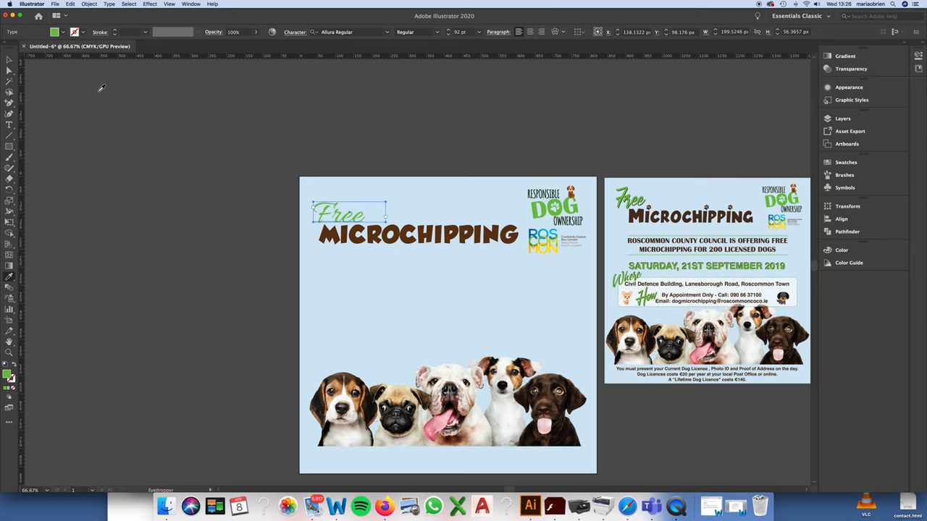
# Deselect the 'Free' text once it is set in Allura Regular and green
pyautogui.click(458, 192)
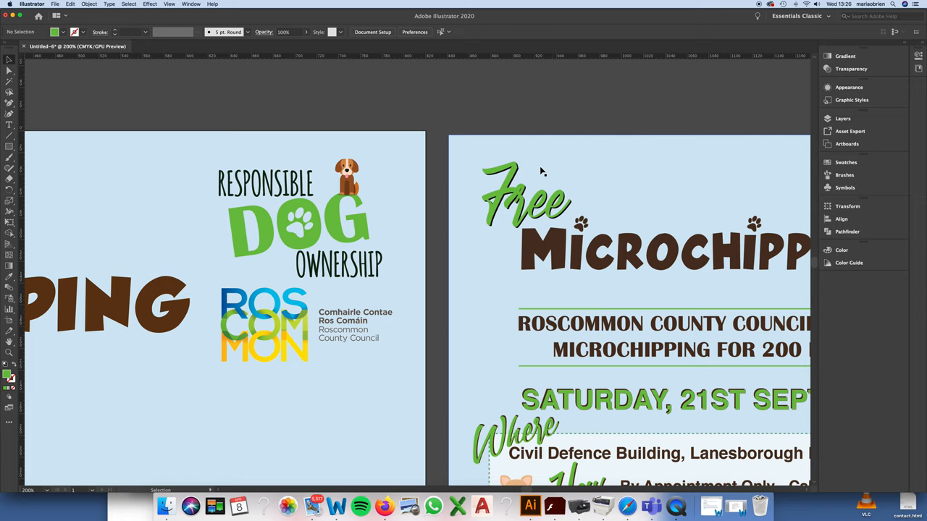
pyautogui.moveTo(517, 172)
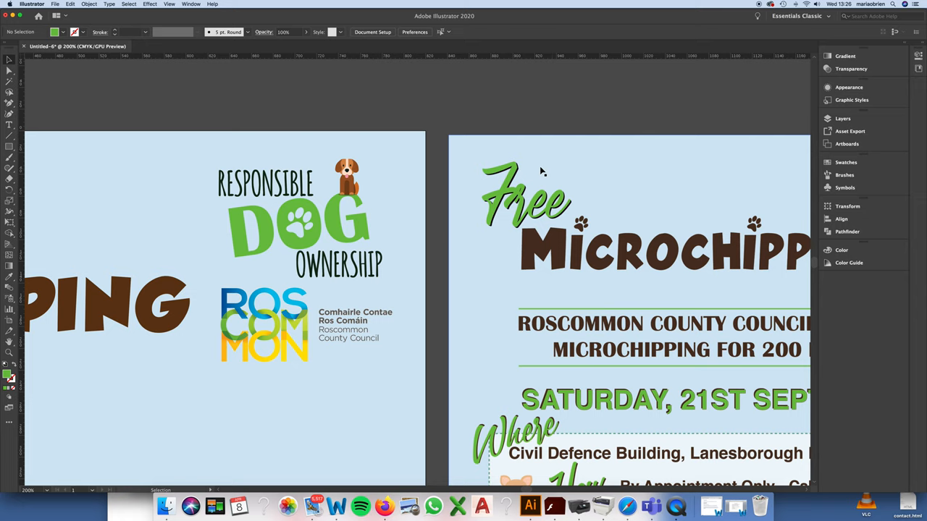